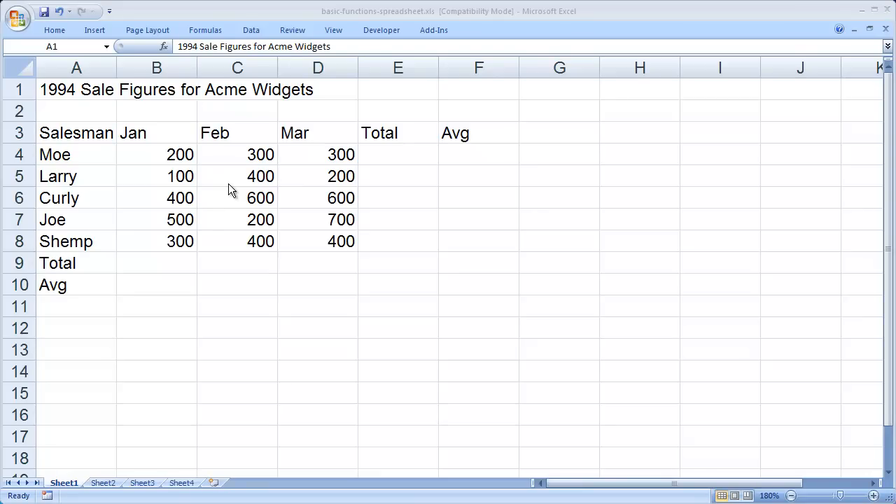
mouse_move(412, 287)
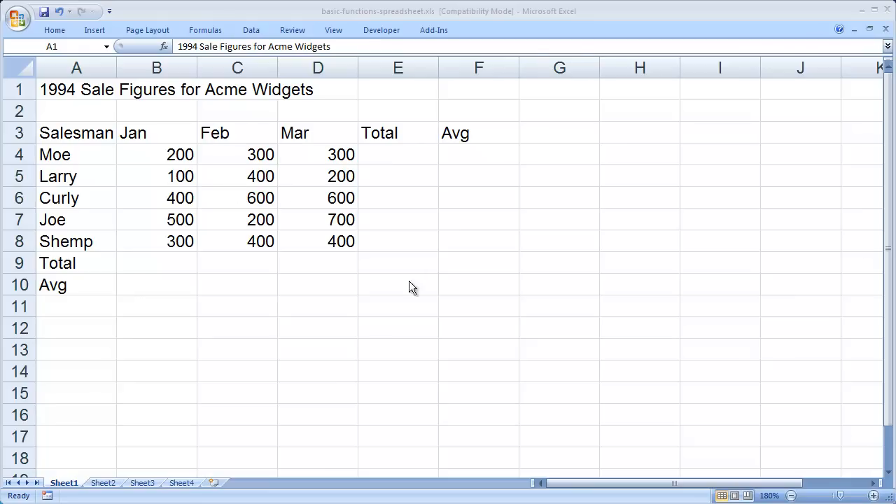
mouse_move(352, 272)
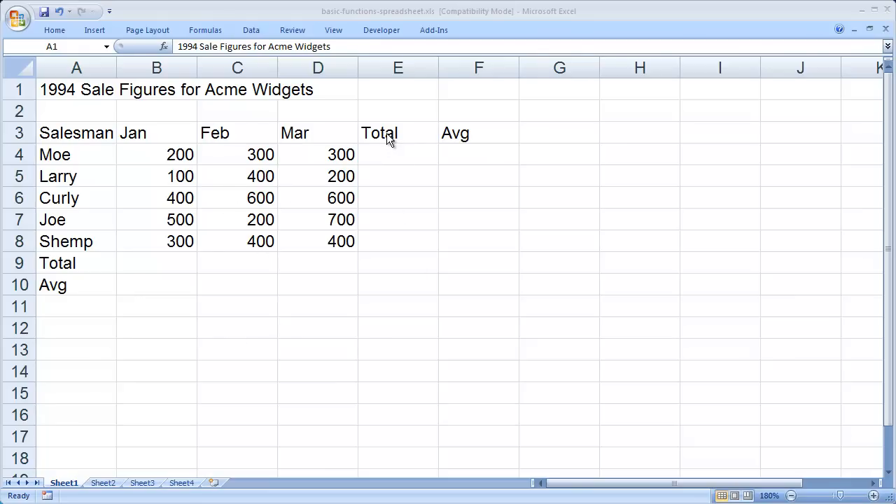
Enter =SUM(B4:D4) in E4 so Moe's total shows 800
left_click(397, 132)
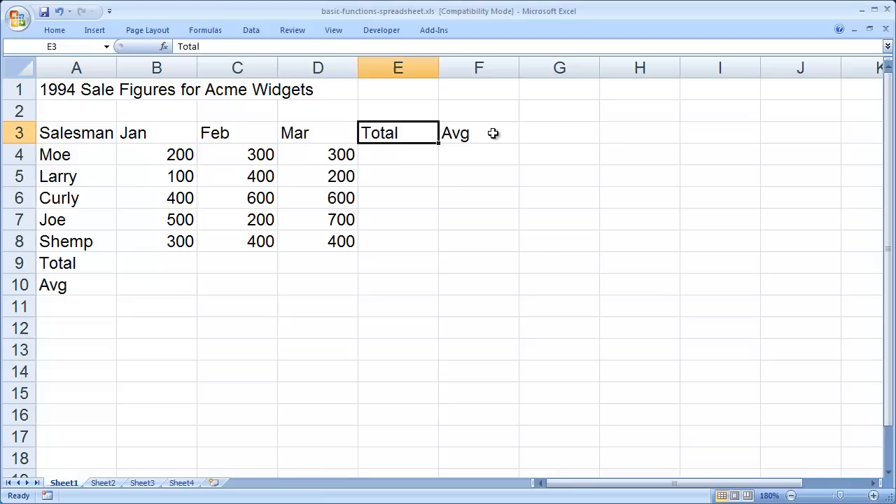
left_click(478, 133)
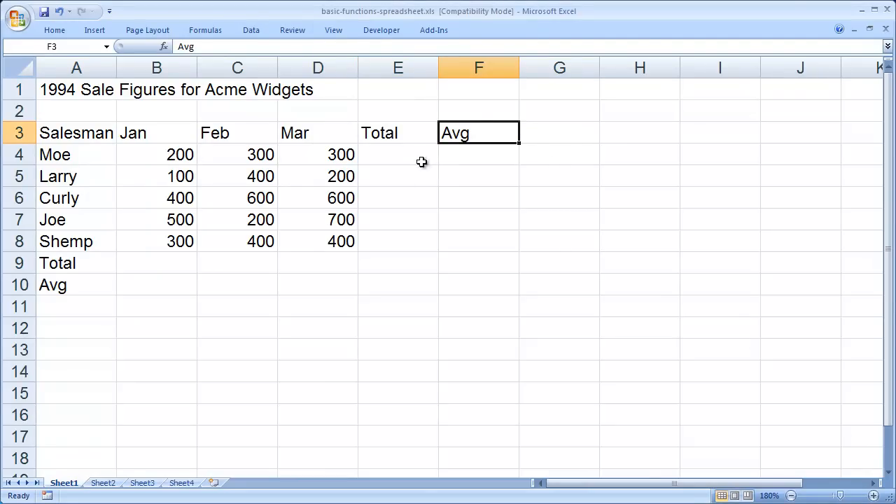
left_click(397, 154)
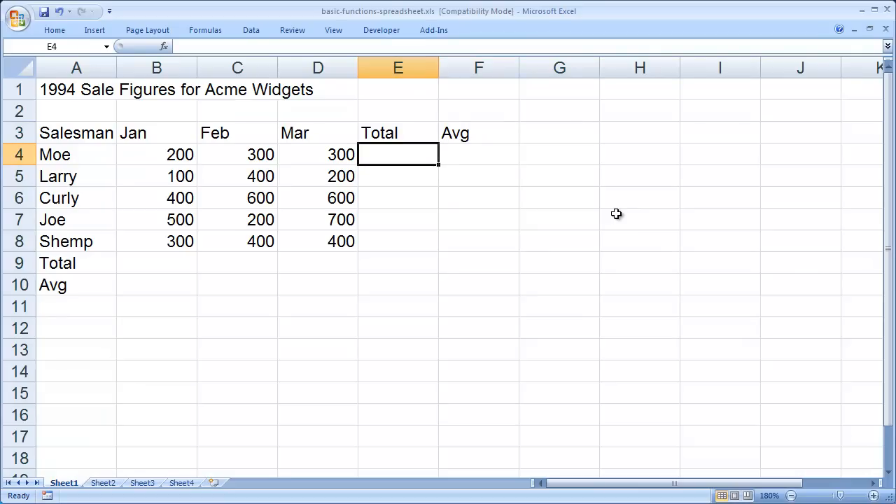
type("=")
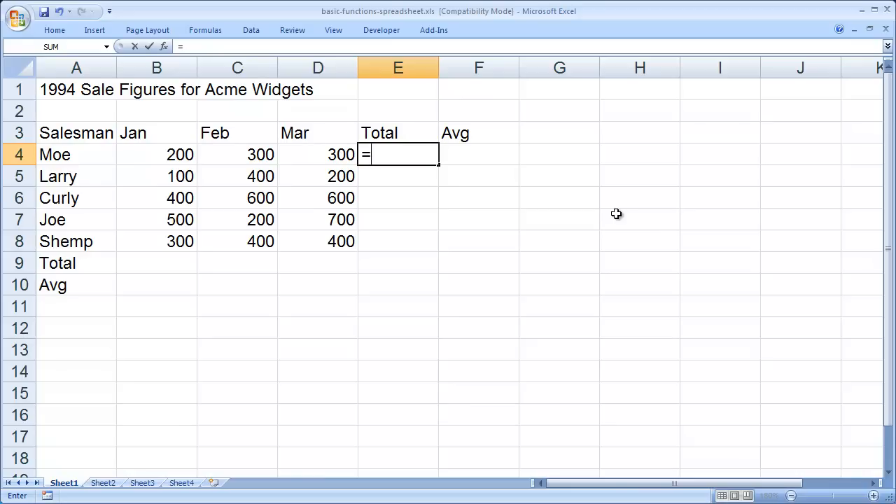
type("sum")
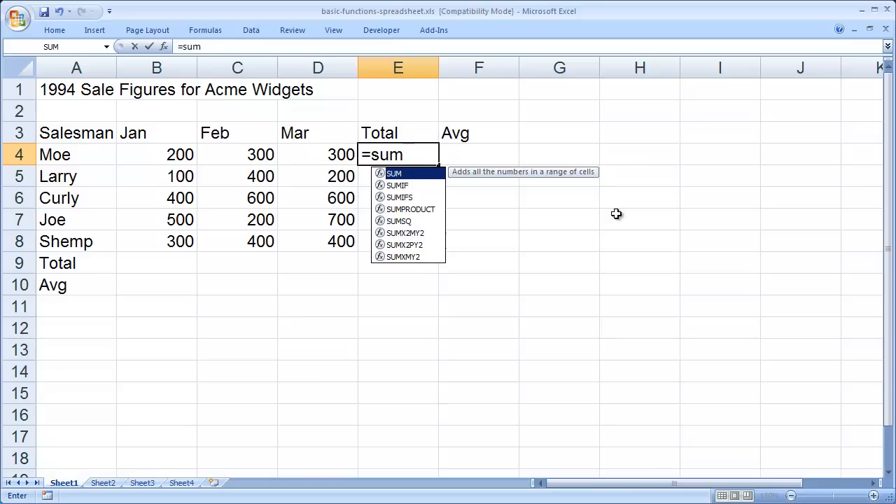
type("(")
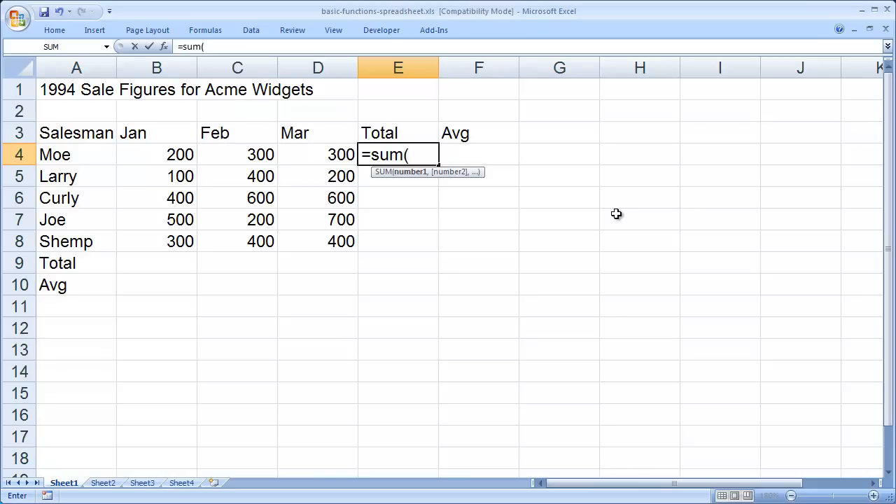
mouse_move(155, 154)
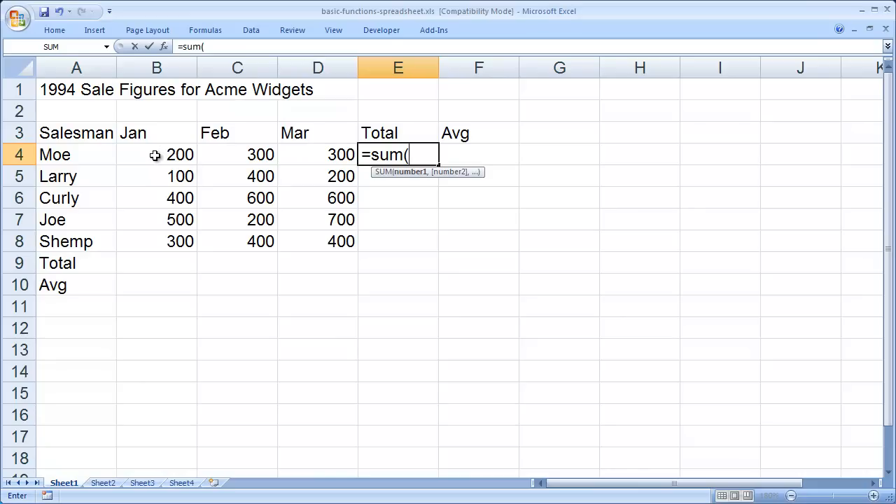
mouse_move(338, 155)
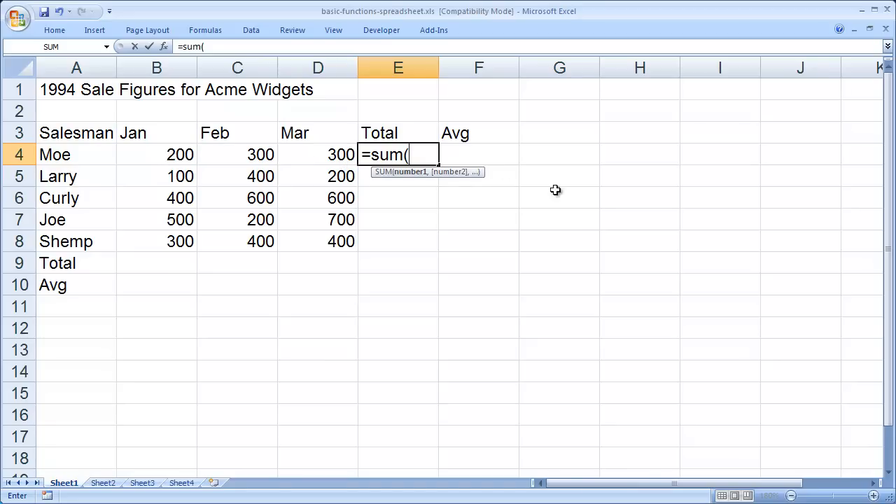
left_click(156, 154)
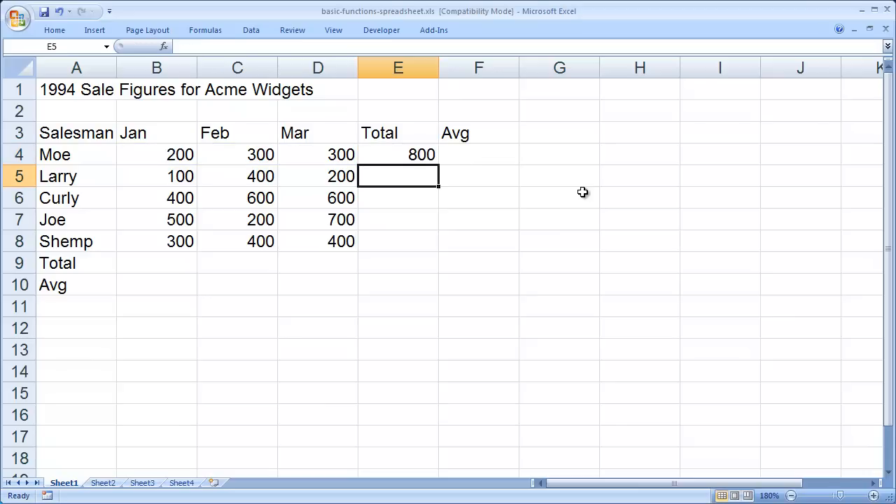
mouse_move(658, 244)
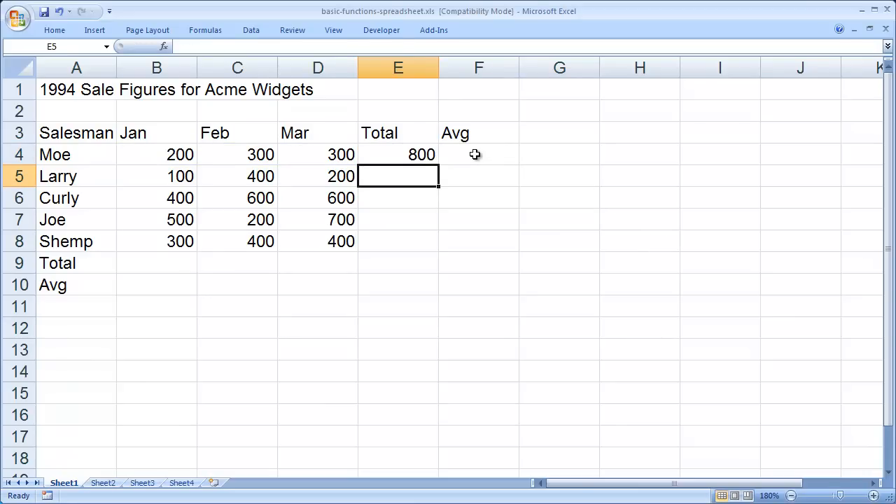
Enter =AVERAGE(B4:D4) in F4 so Moe's average shows 266.6667
left_click(478, 154)
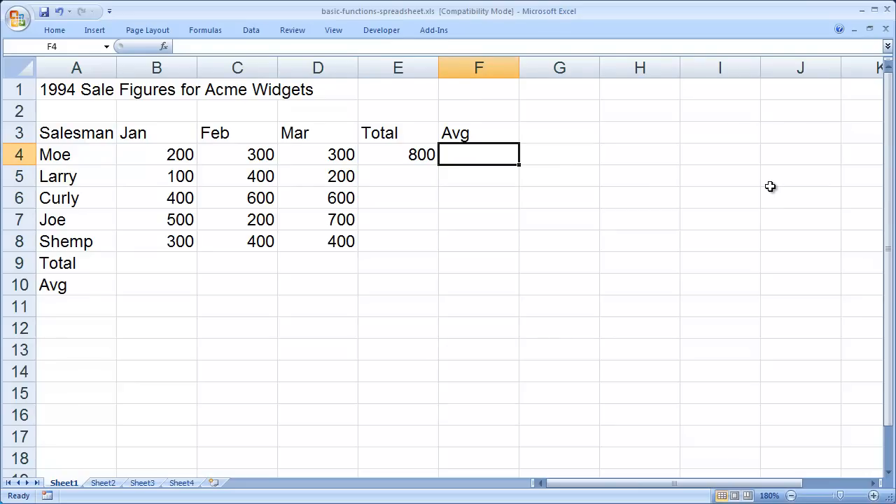
type("=")
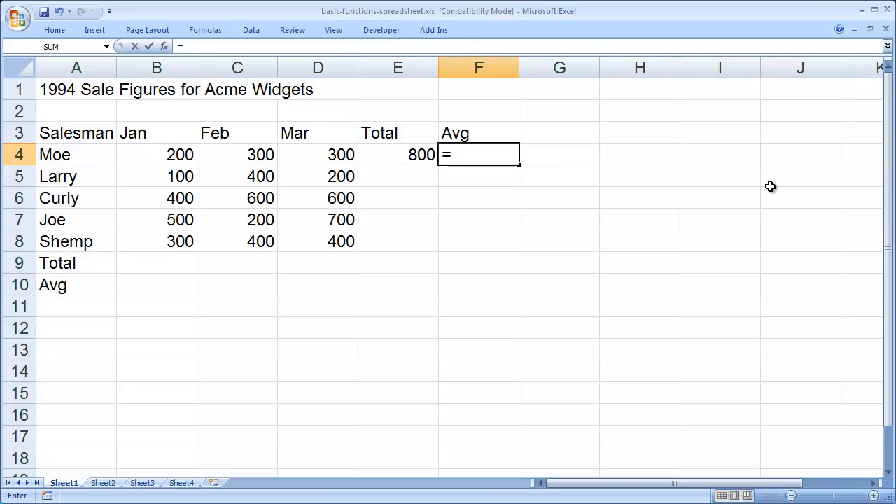
type("ave")
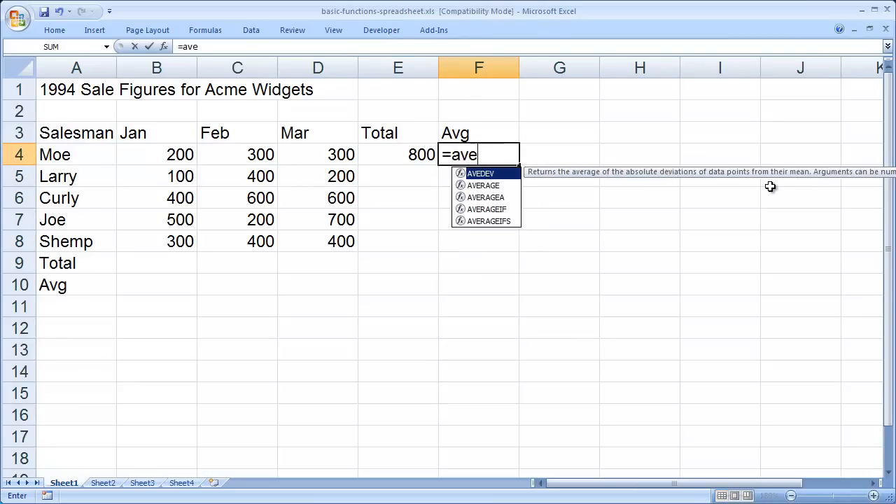
type("rage")
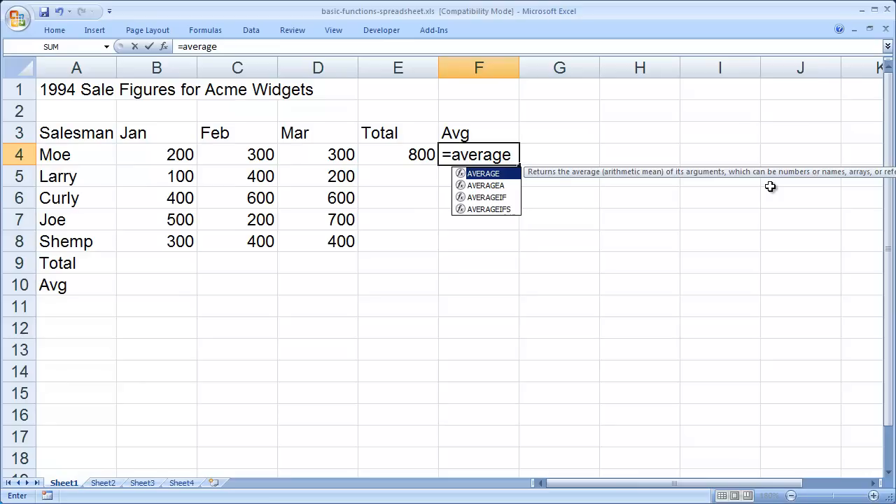
type("(")
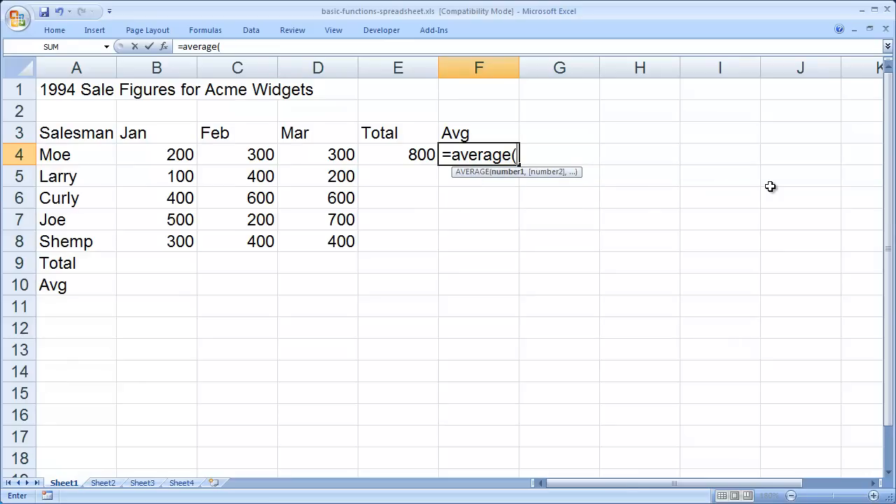
mouse_move(653, 171)
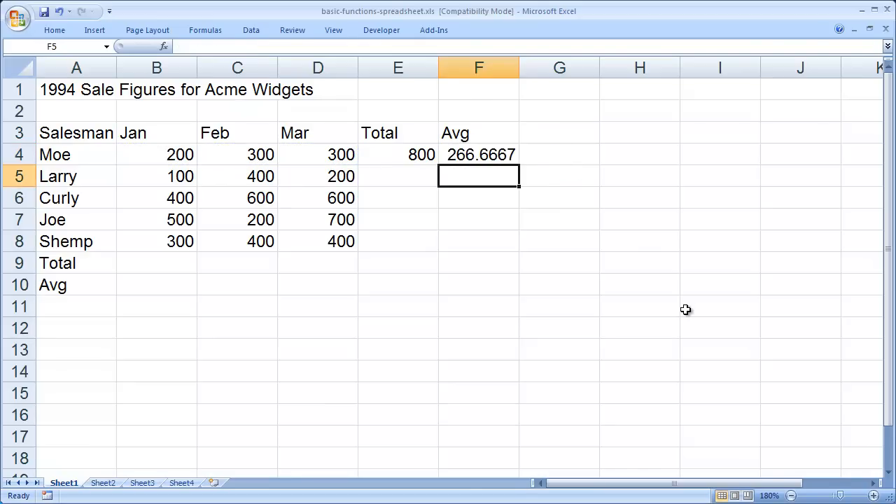
left_click(558, 263)
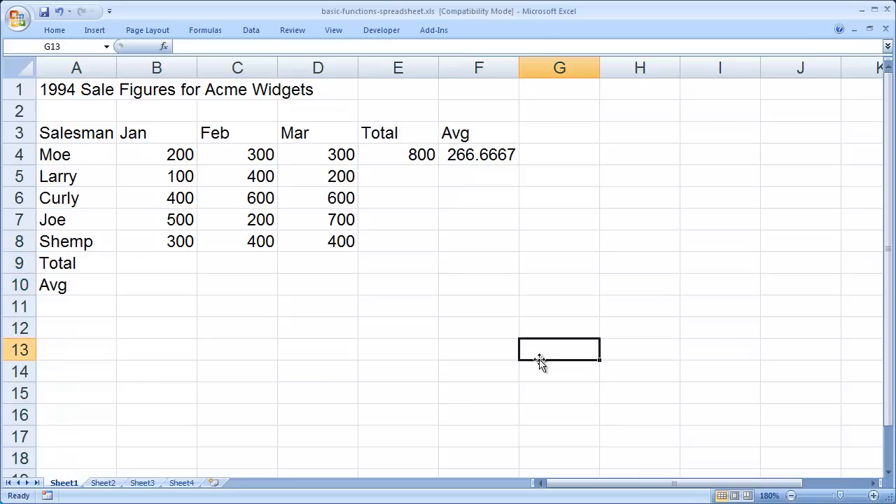
mouse_move(691, 262)
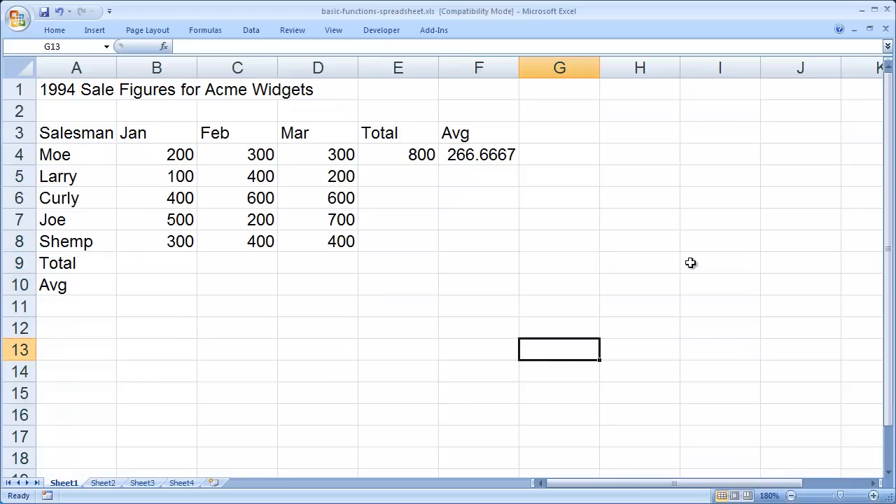
mouse_move(642, 271)
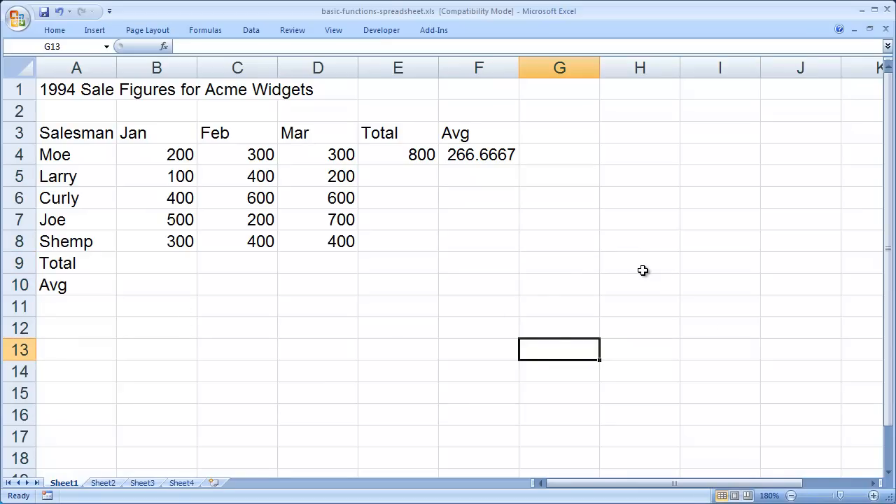
left_click(558, 264)
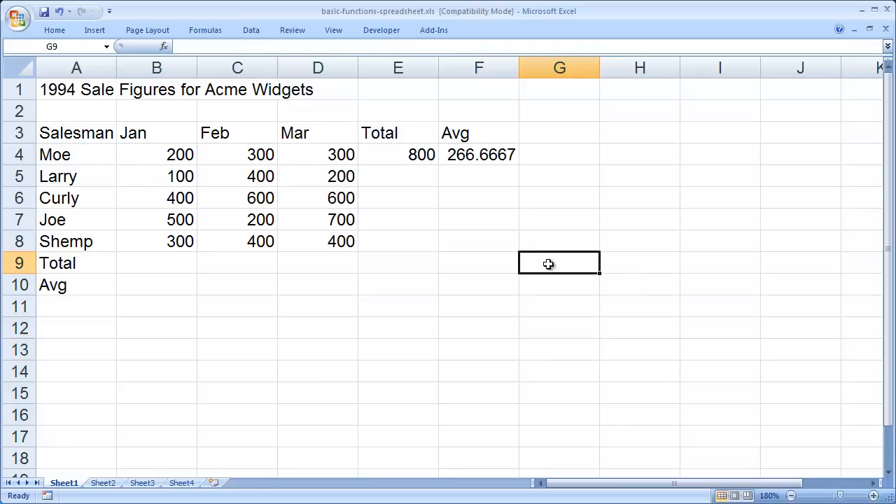
mouse_move(166, 261)
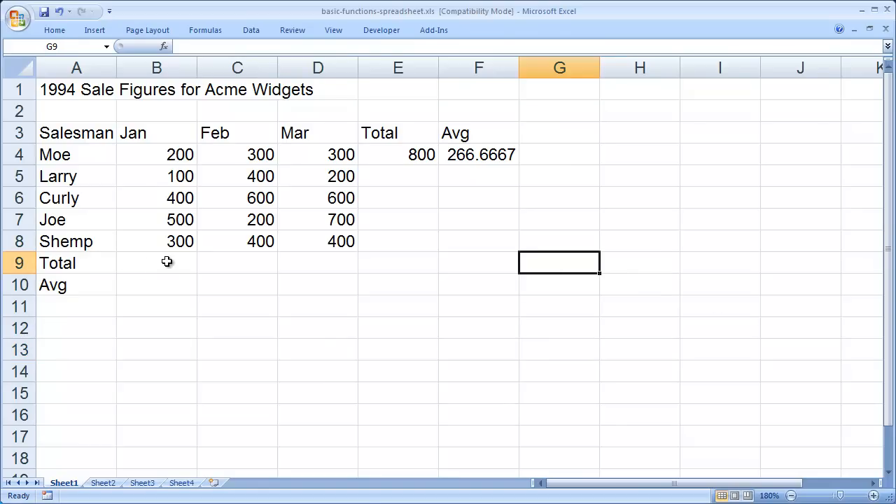
left_click(156, 263)
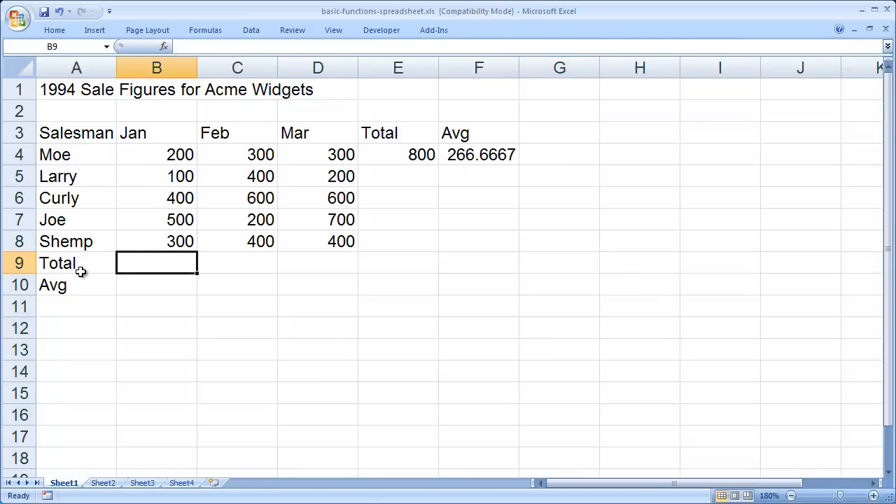
mouse_move(160, 155)
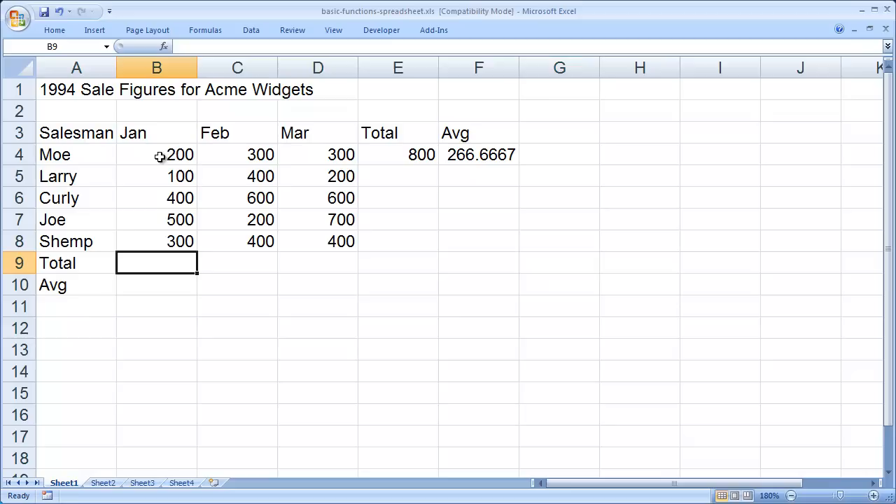
mouse_move(54, 29)
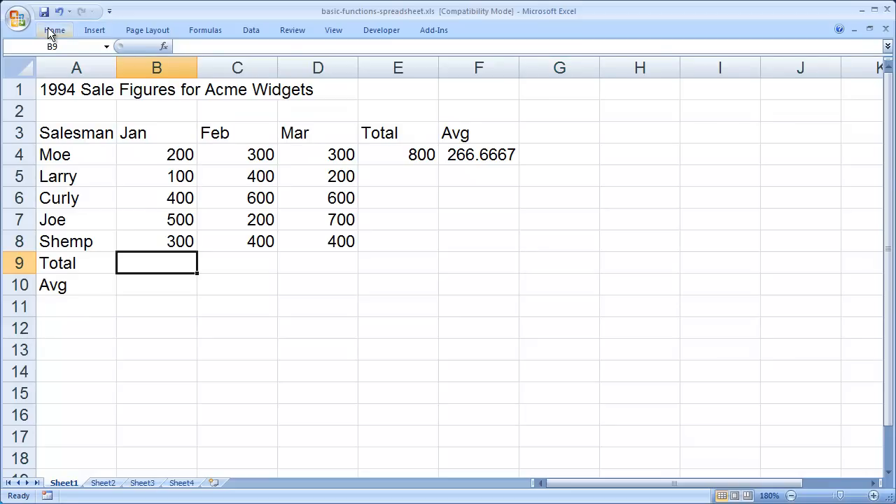
AutoSum the January column into B9, giving a total of 1500
left_click(54, 29)
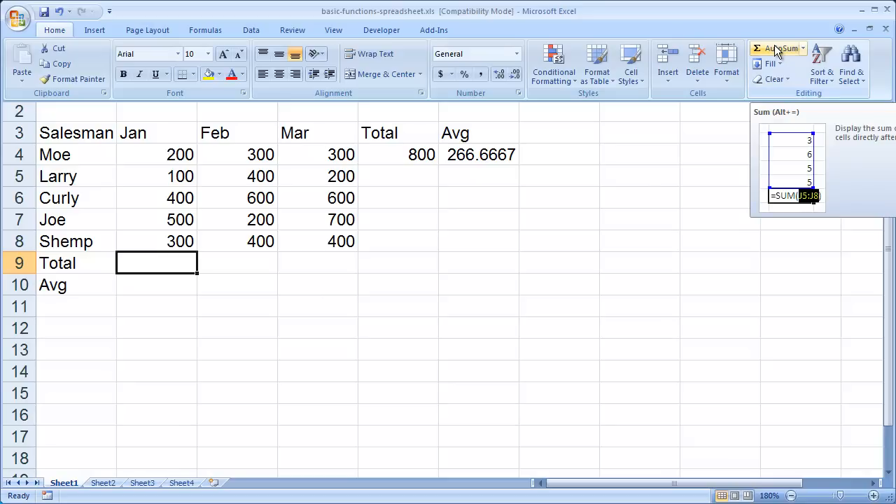
left_click(777, 49)
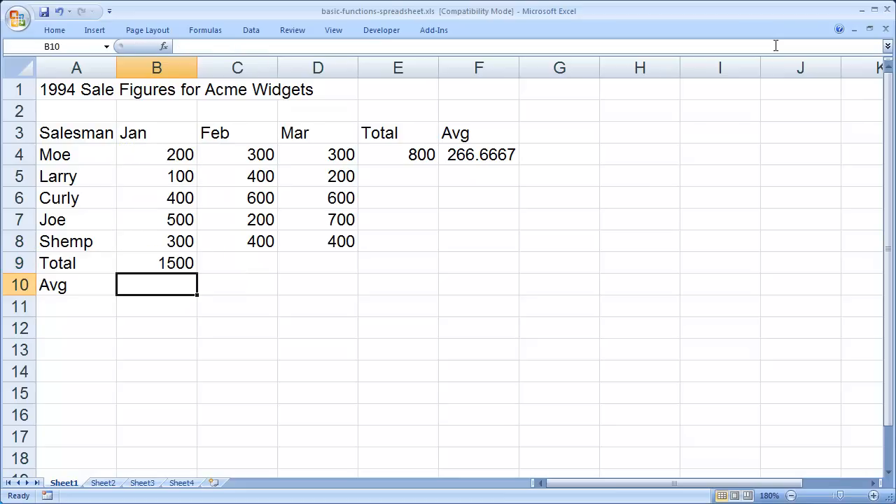
mouse_move(775, 45)
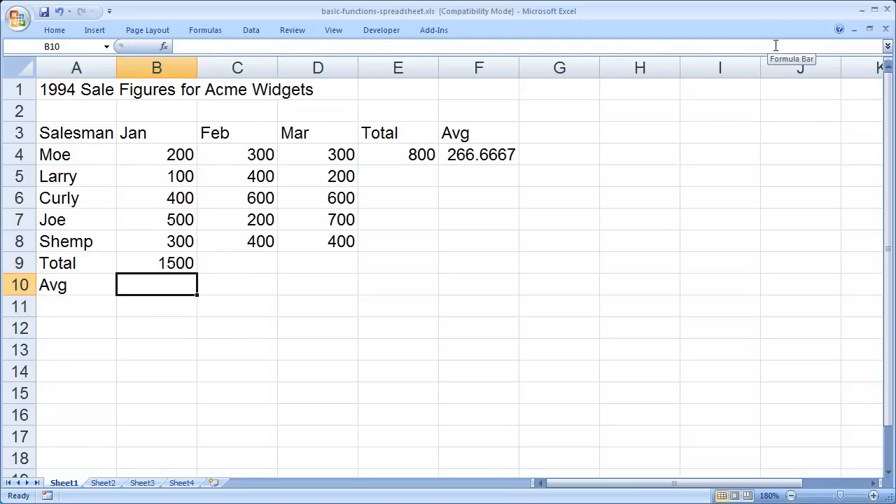
mouse_move(497, 268)
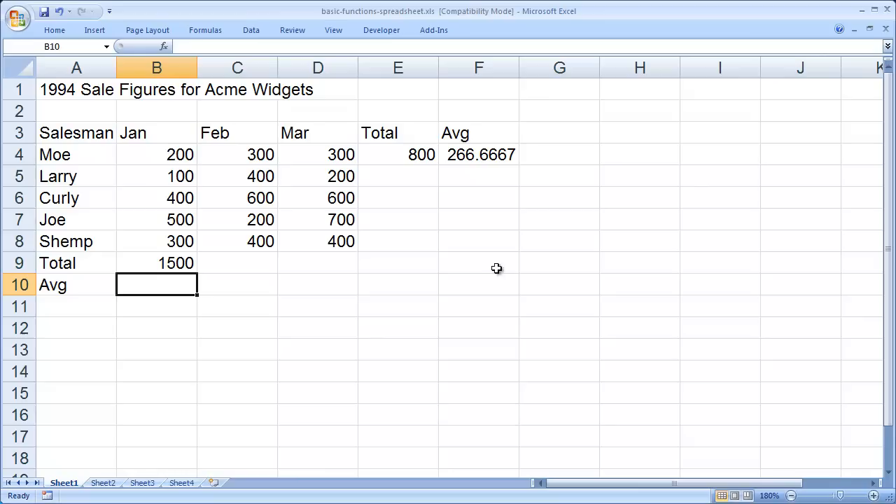
mouse_move(172, 282)
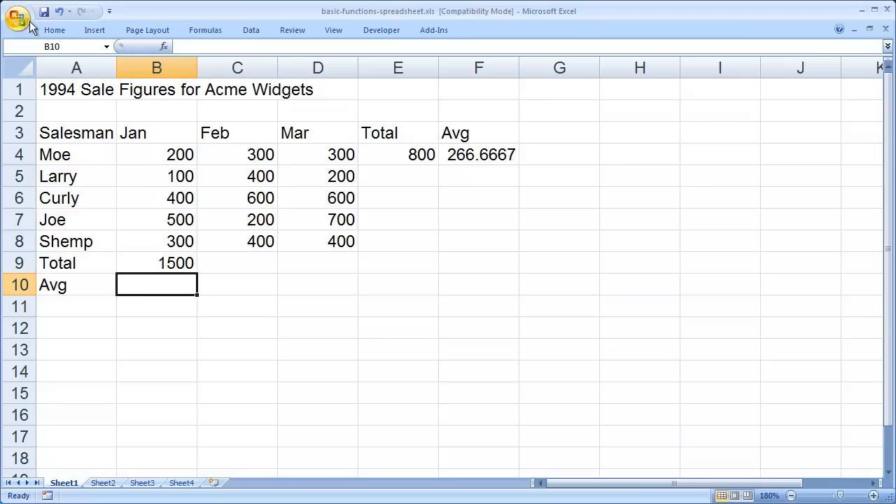
Insert AutoSum's Average in B10 over B4:B8, giving 300 for January
left_click(53, 30)
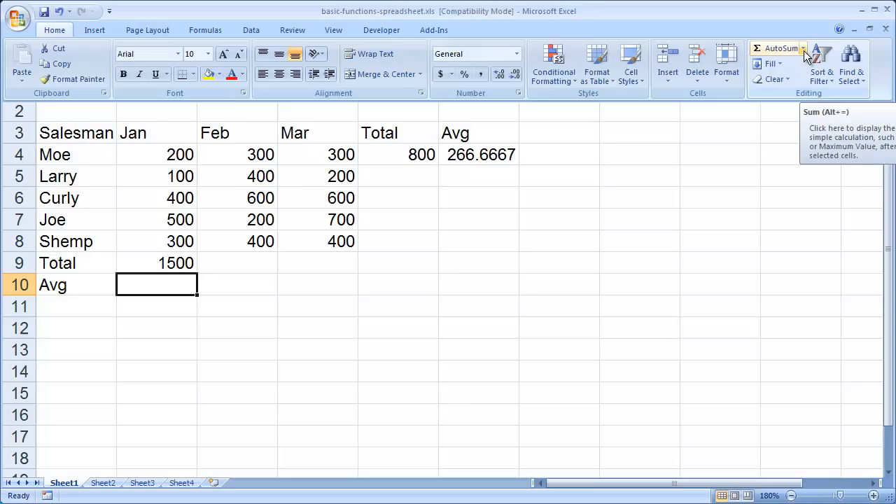
left_click(803, 48)
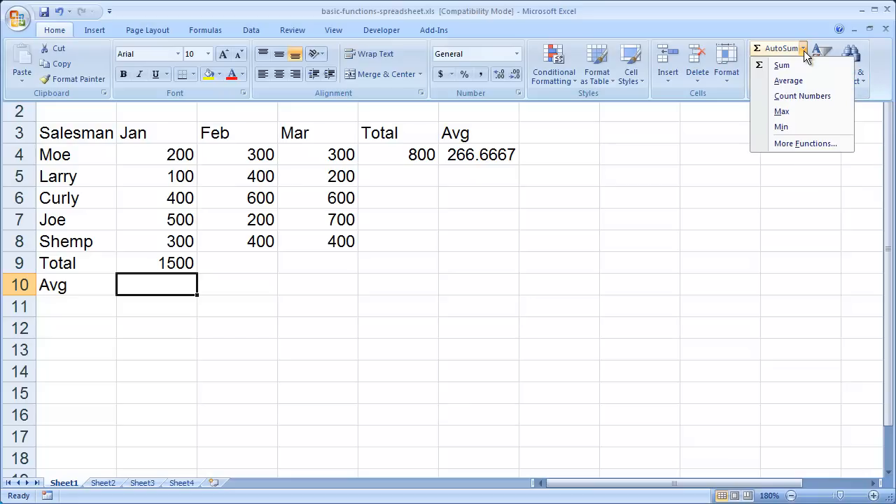
mouse_move(788, 81)
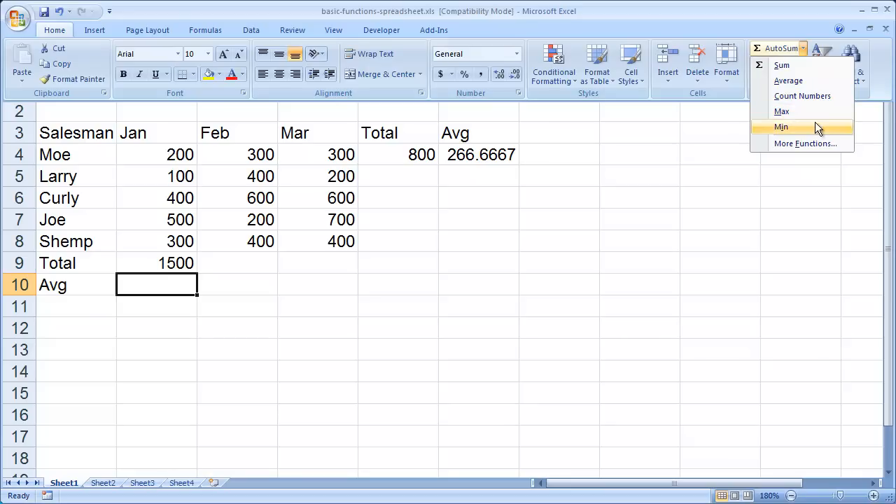
mouse_move(789, 80)
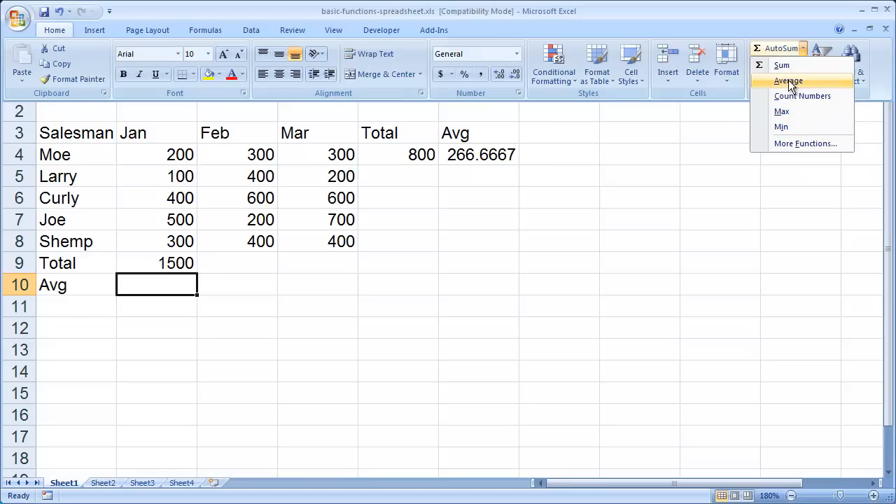
mouse_move(803, 146)
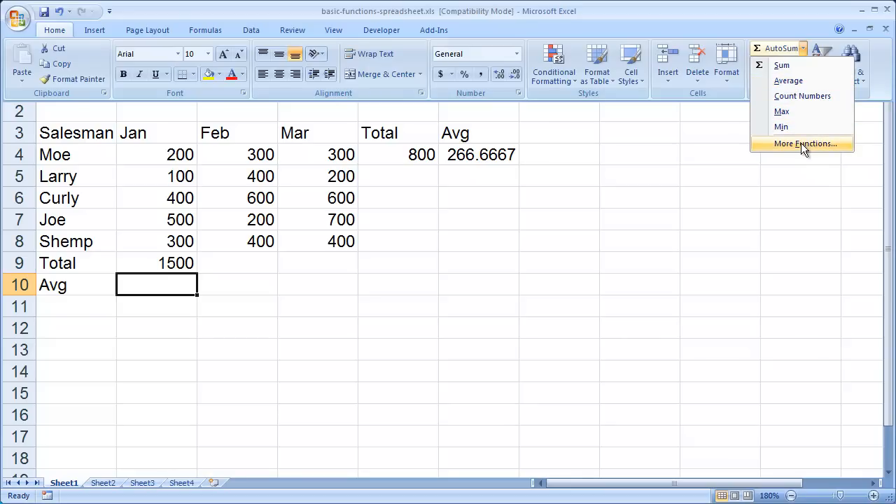
mouse_move(789, 81)
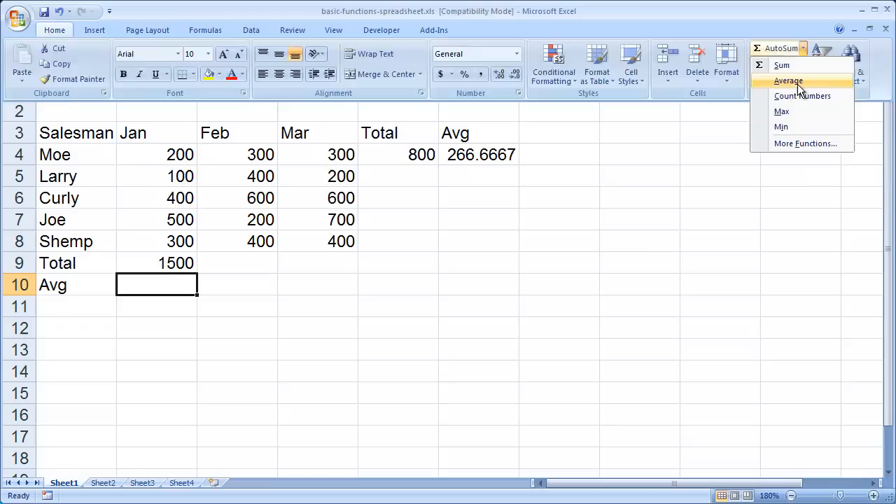
left_click(788, 81)
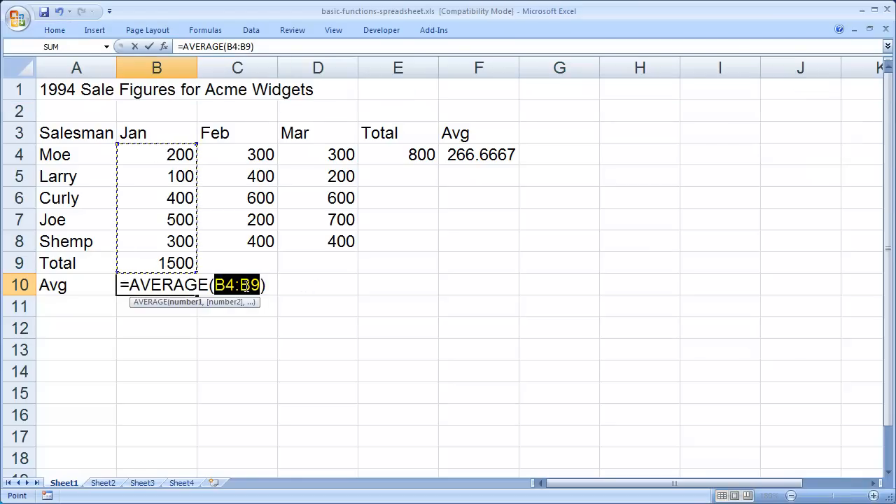
mouse_move(166, 238)
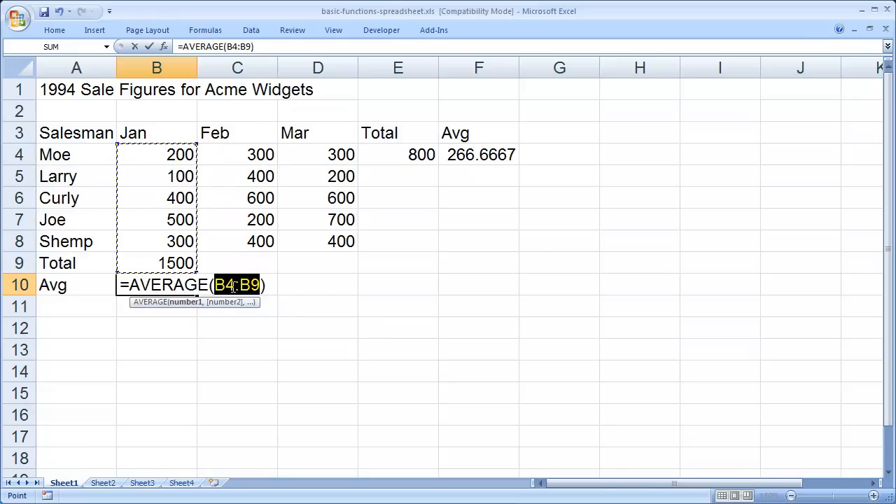
mouse_move(156, 258)
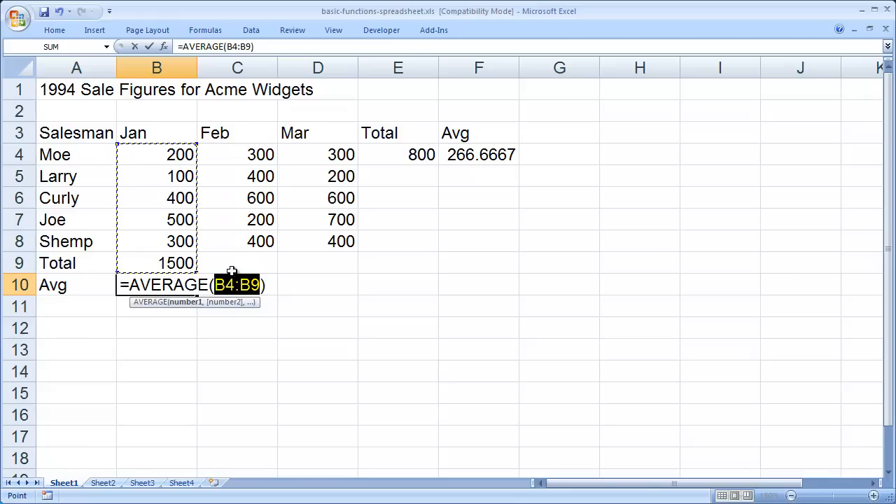
mouse_move(156, 154)
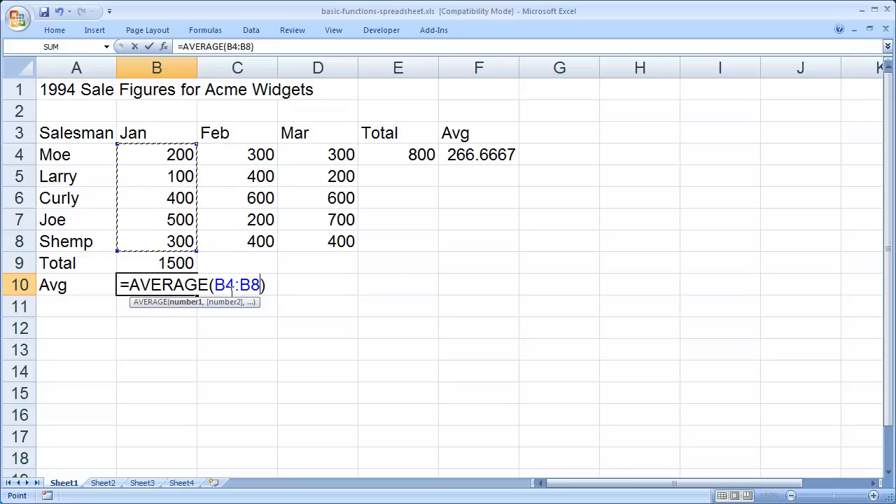
mouse_move(670, 316)
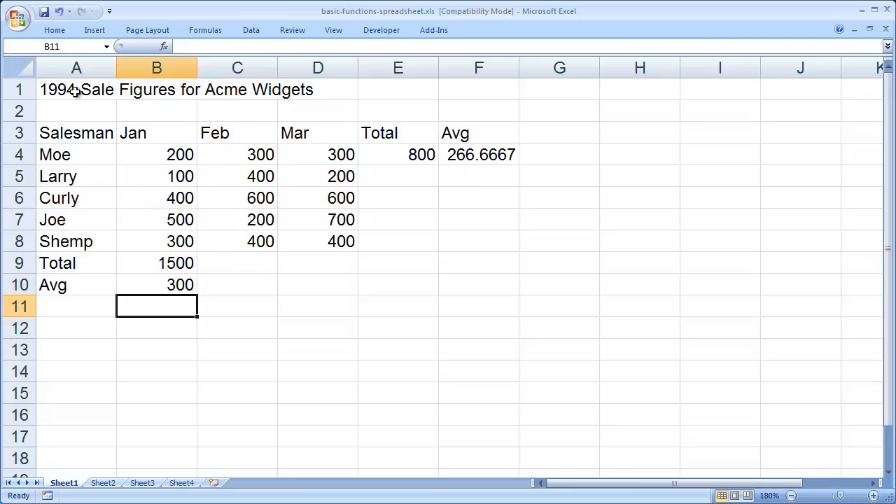
left_click(76, 89)
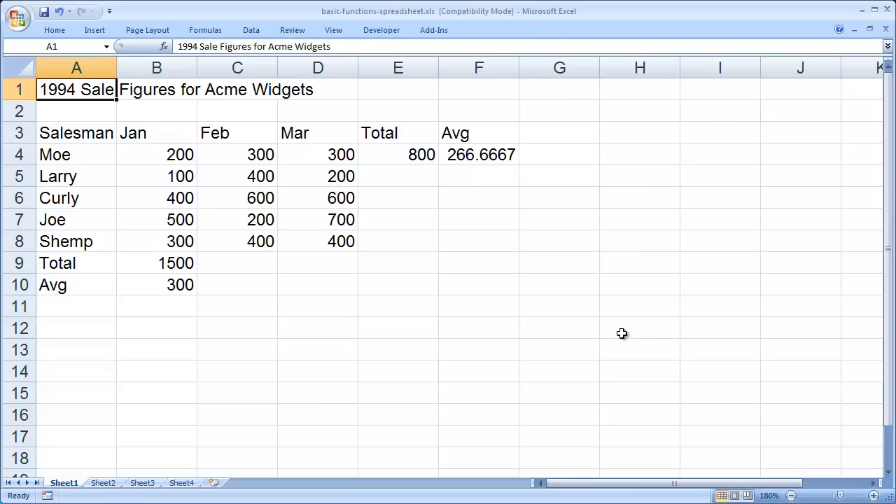
mouse_move(396, 140)
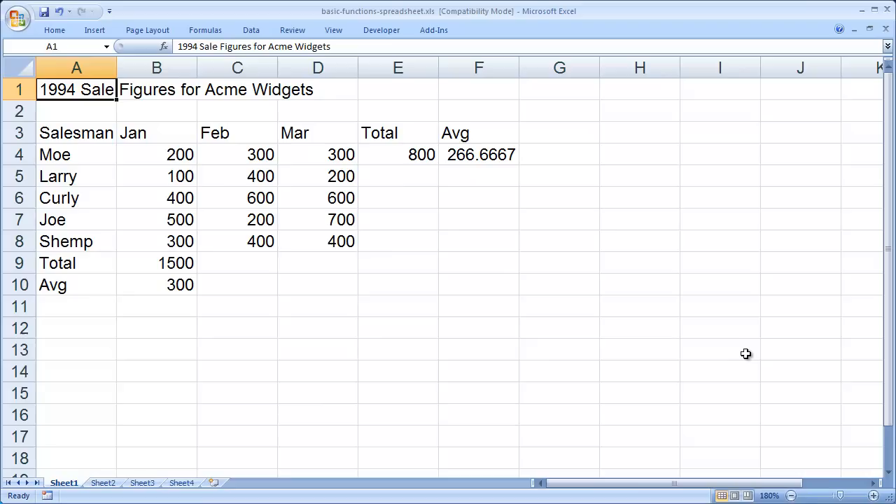
mouse_move(389, 154)
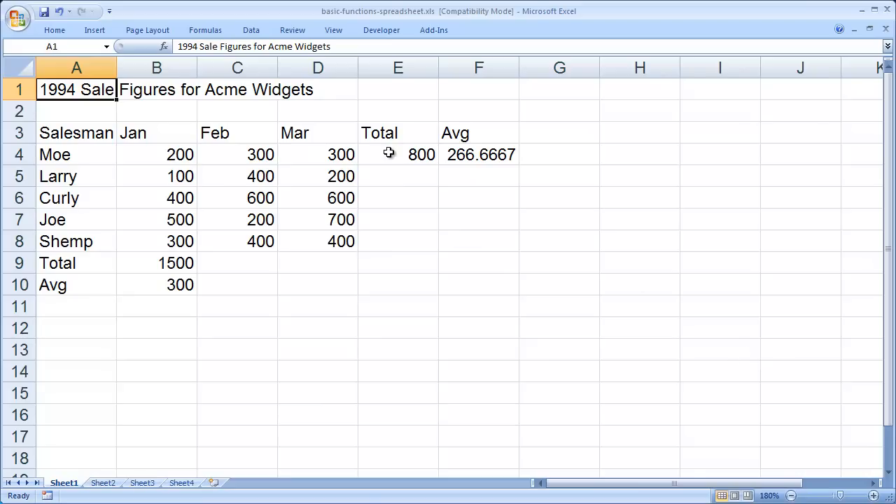
left_click(397, 155)
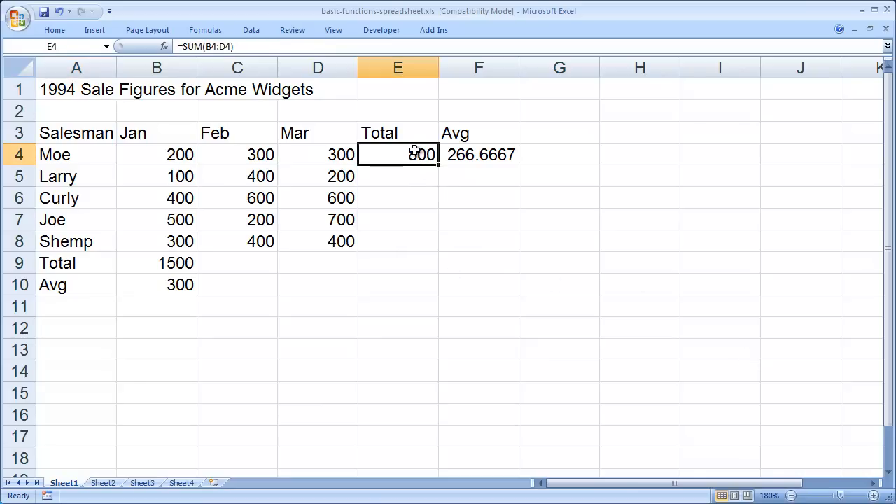
double_click(397, 154)
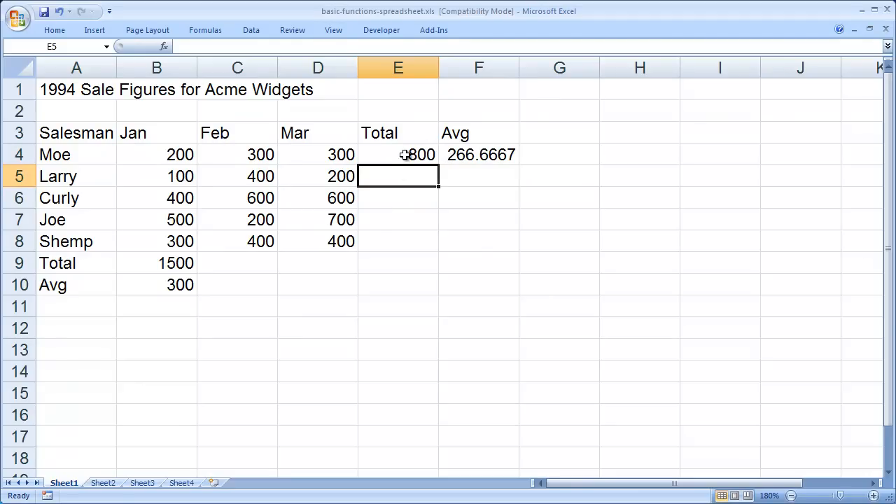
left_click(398, 154)
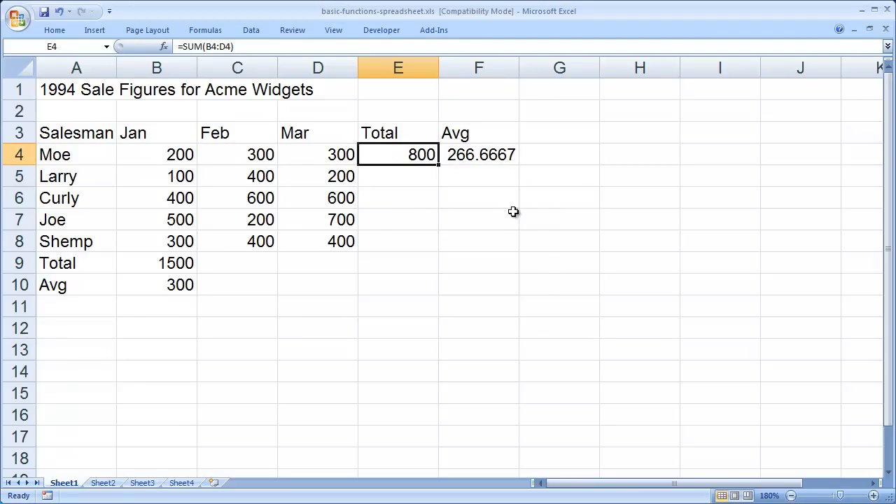
mouse_move(637, 257)
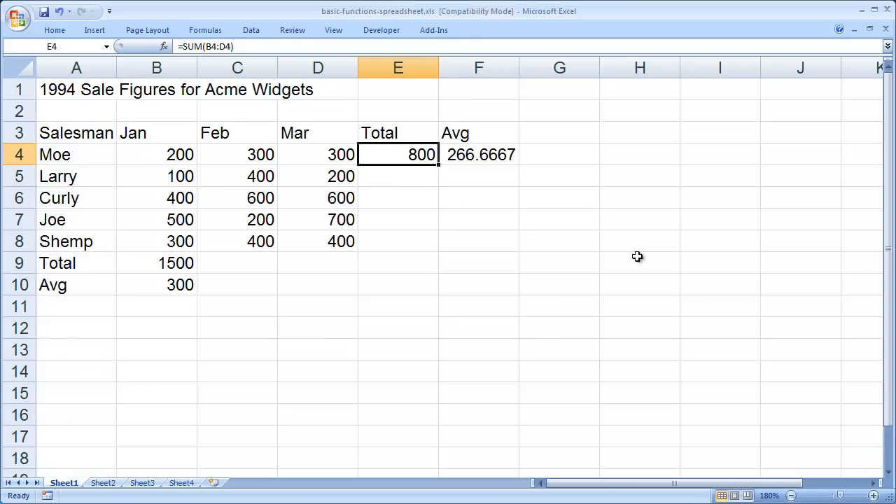
mouse_move(627, 251)
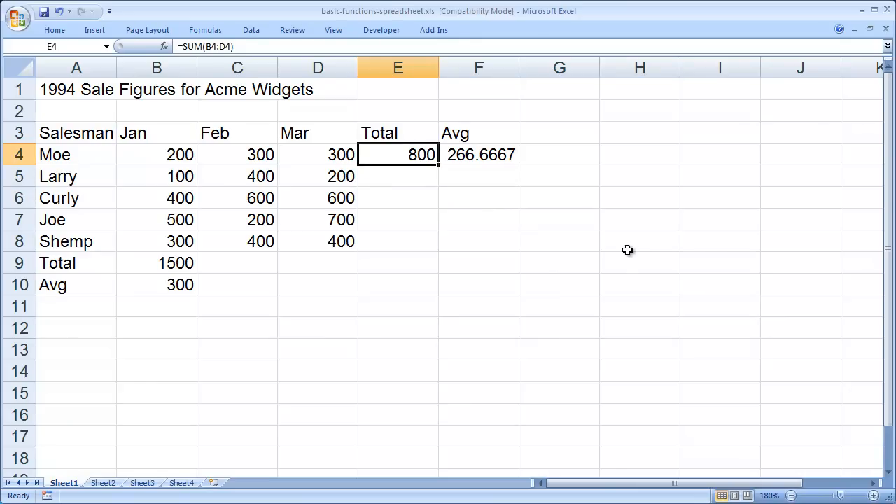
mouse_move(489, 177)
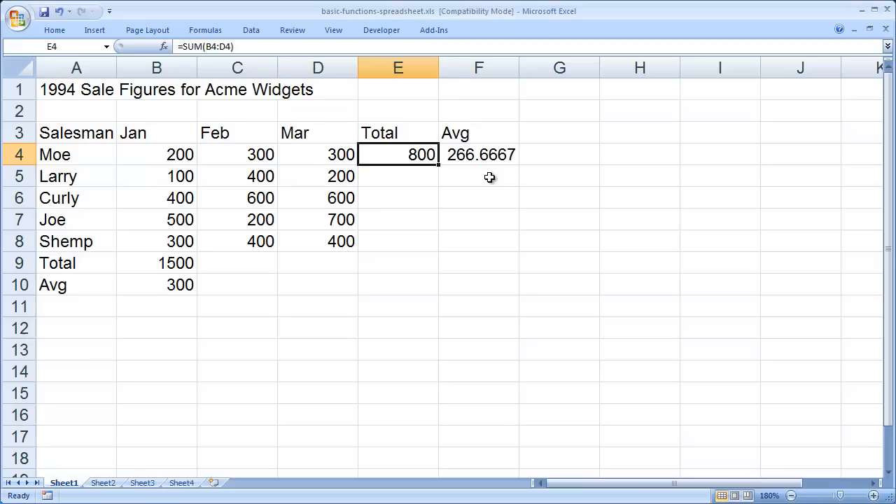
mouse_move(495, 195)
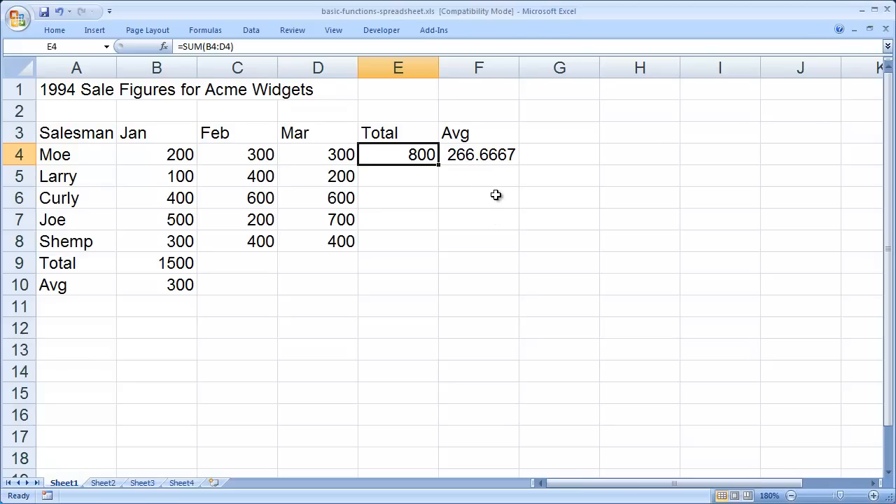
mouse_move(627, 183)
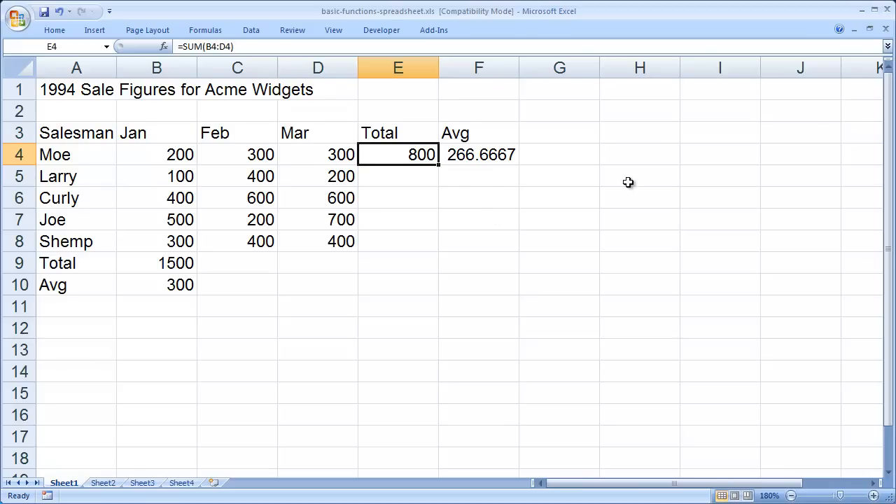
mouse_move(533, 233)
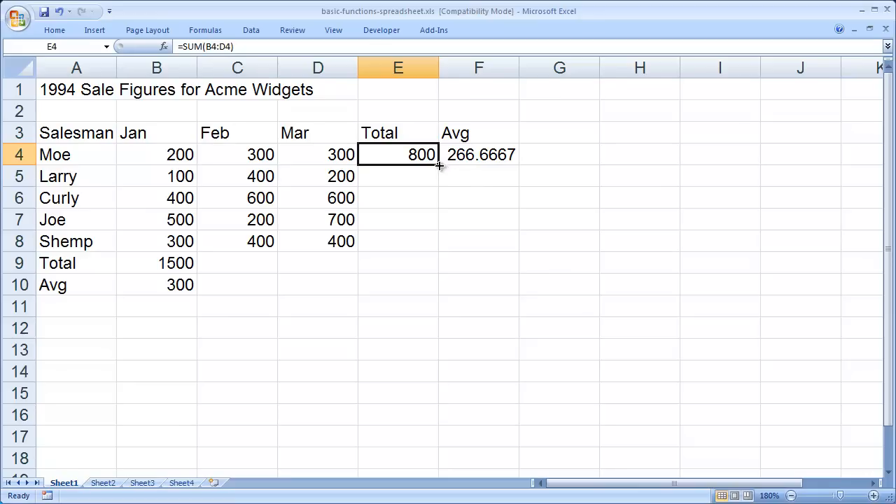
mouse_move(439, 166)
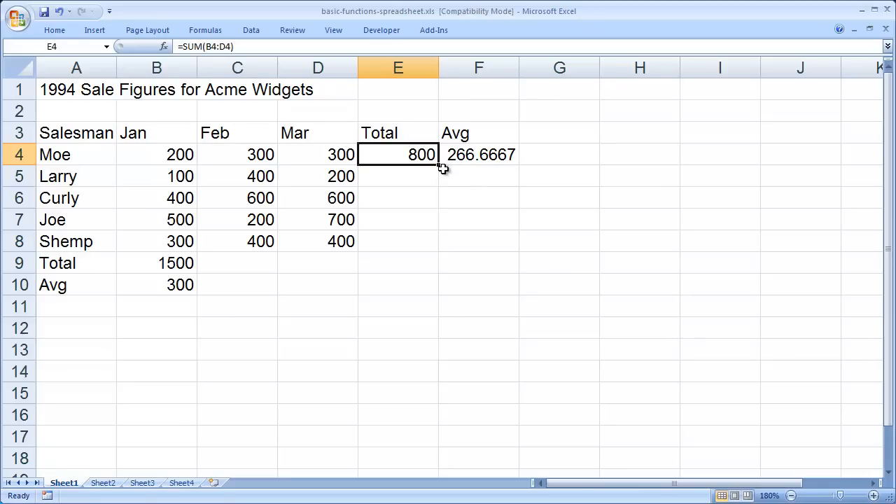
mouse_move(439, 166)
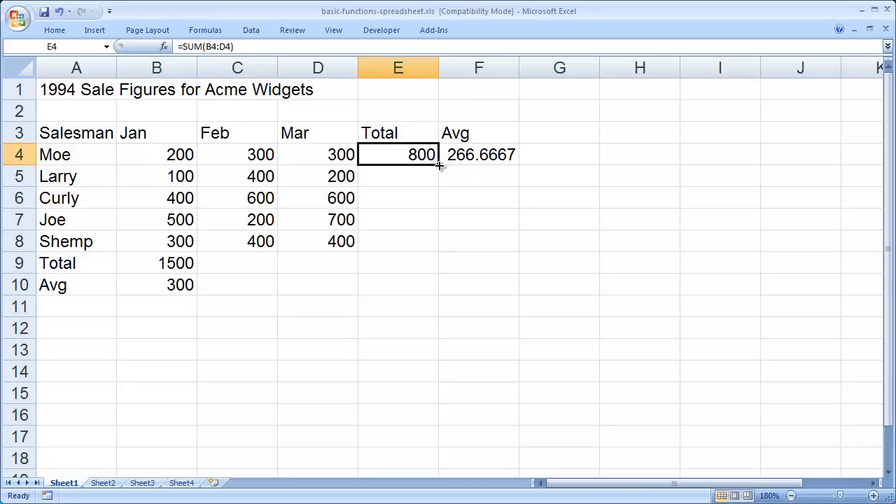
mouse_move(486, 265)
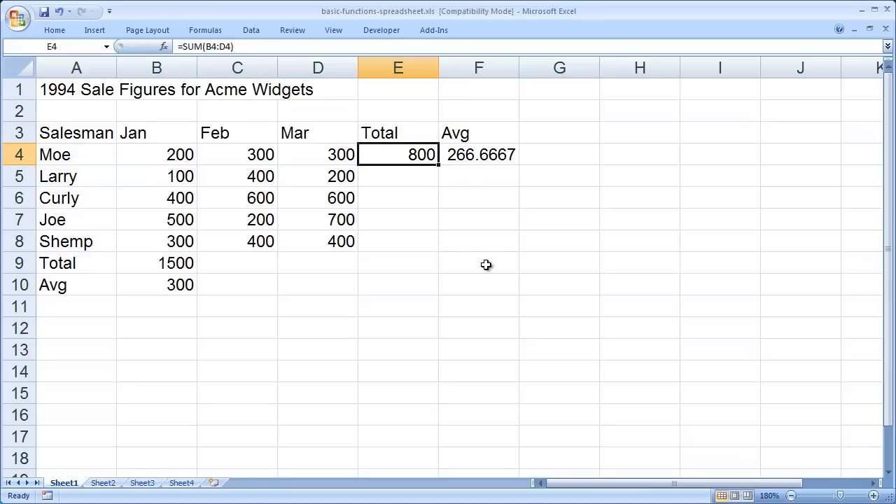
mouse_move(439, 167)
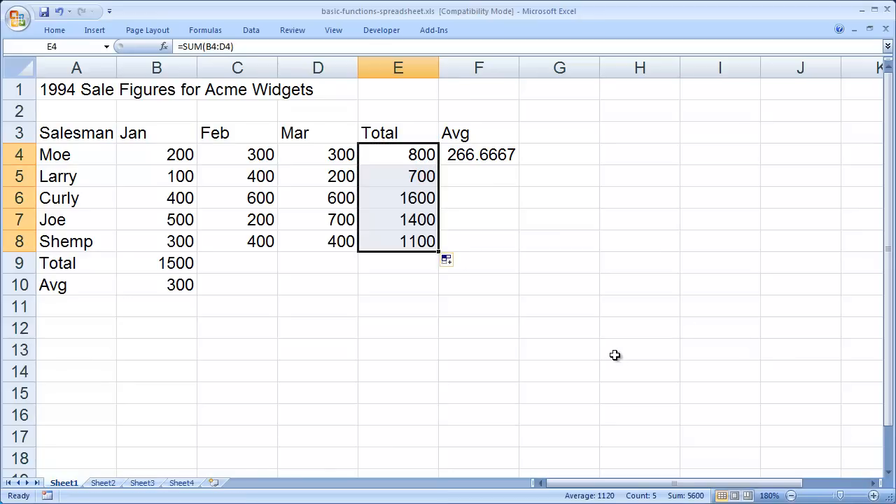
left_click(639, 219)
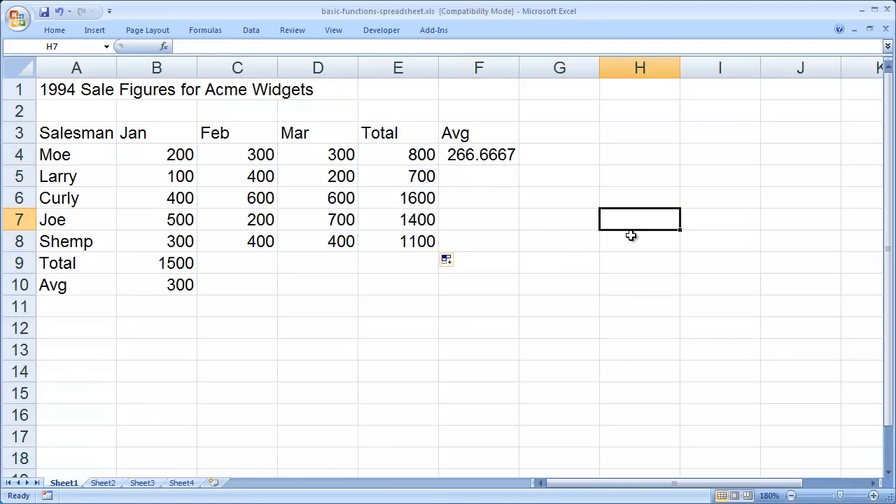
mouse_move(647, 254)
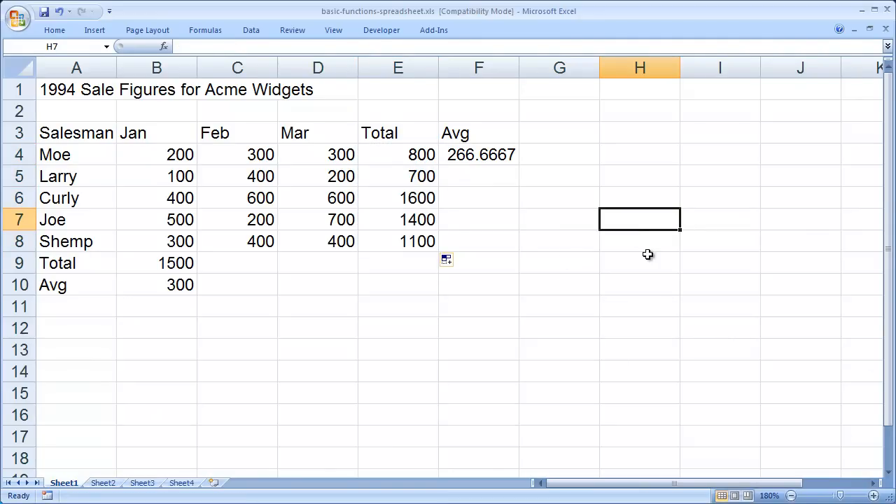
type("=SUM(B4:D4)")
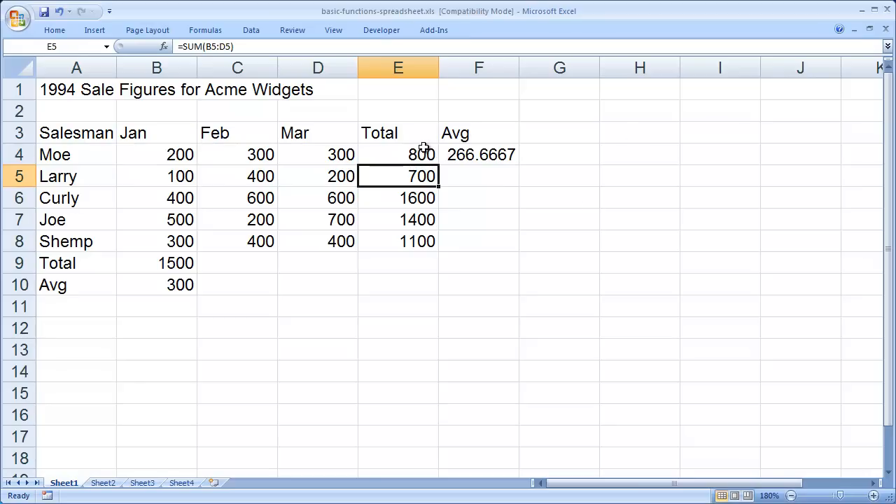
mouse_move(483, 292)
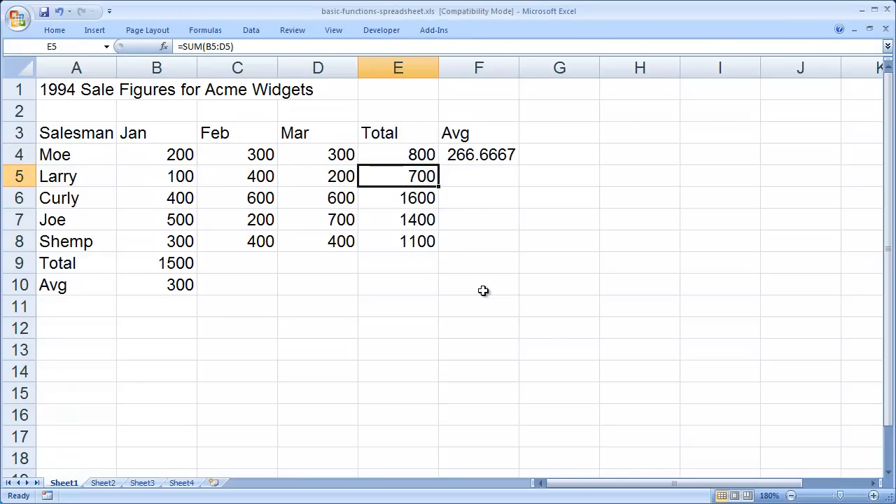
mouse_move(383, 183)
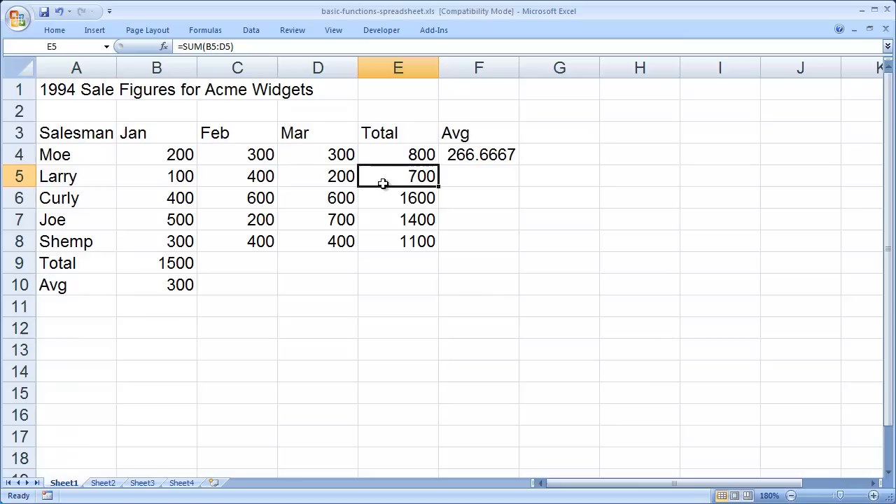
mouse_move(564, 311)
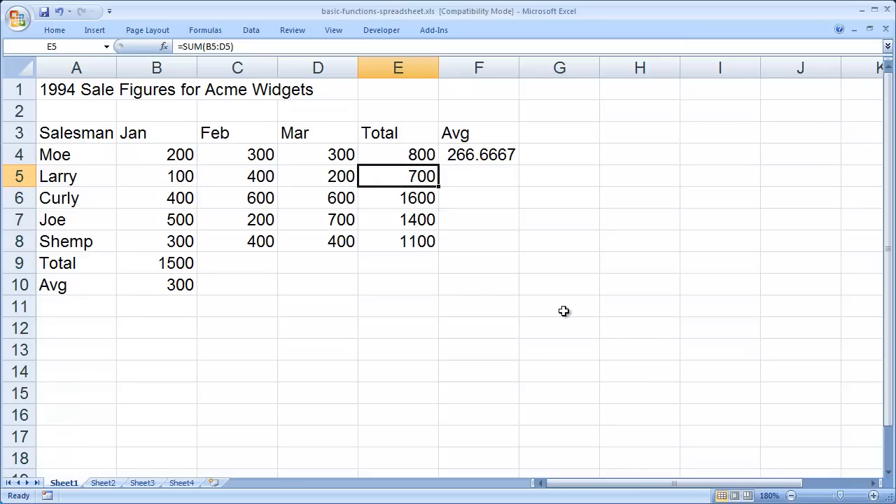
mouse_move(408, 176)
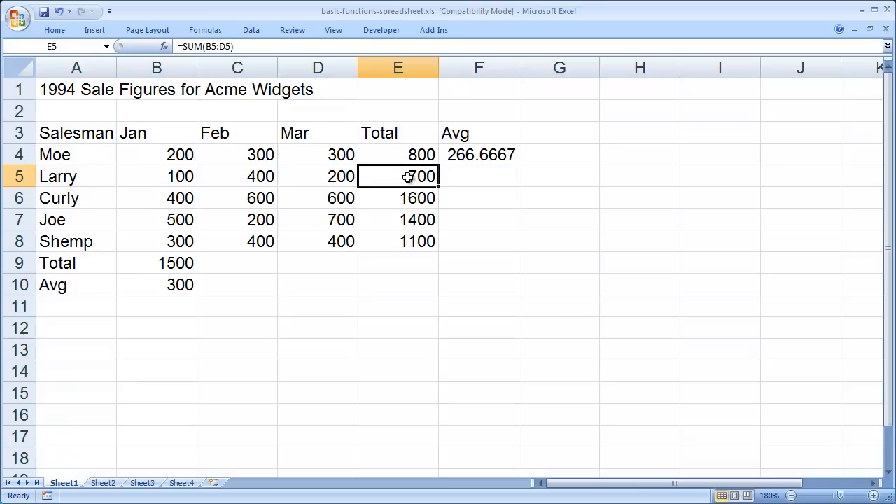
double_click(398, 176)
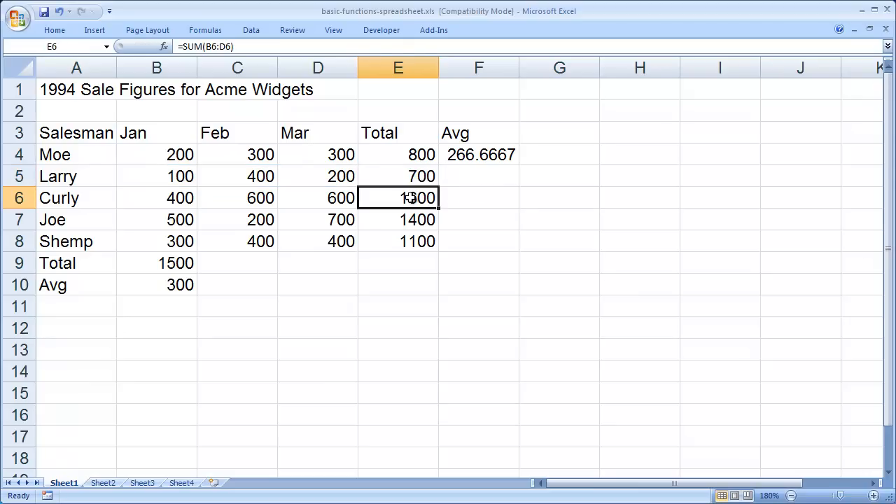
double_click(398, 197)
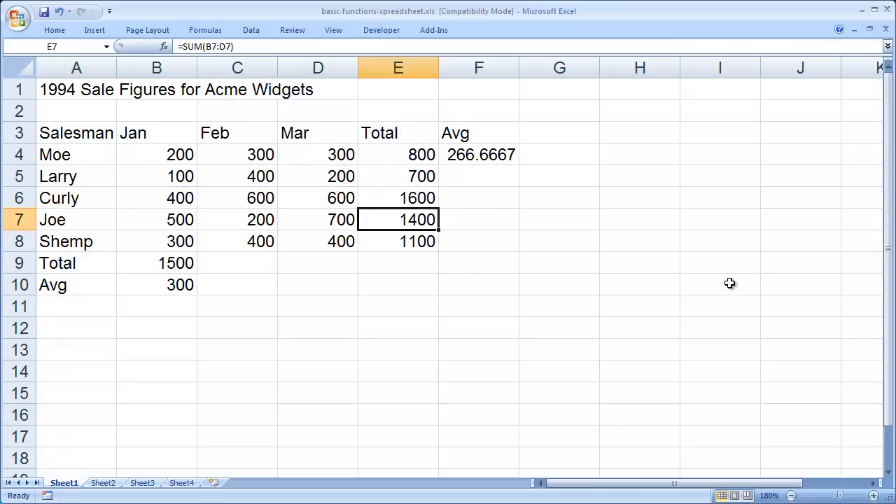
mouse_move(501, 152)
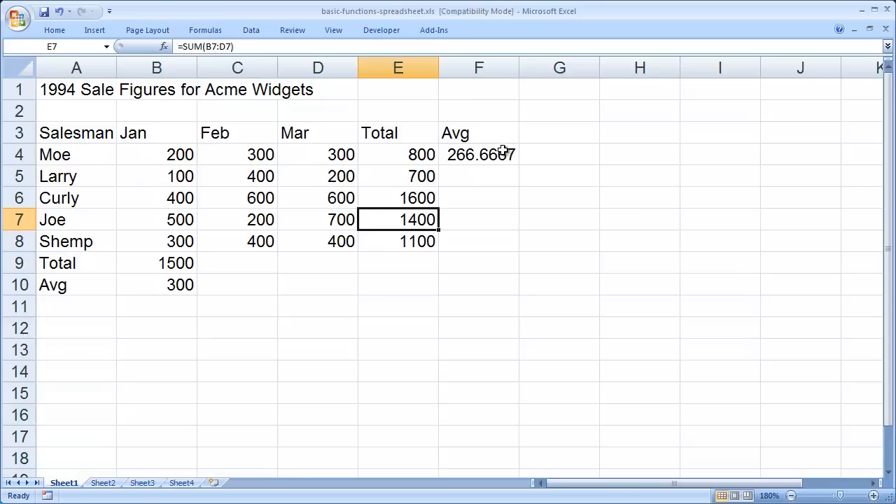
Fill Moe's AVERAGE formula from F4 down to F8 for Larry, Curly, Joe and Shemp
left_click(479, 154)
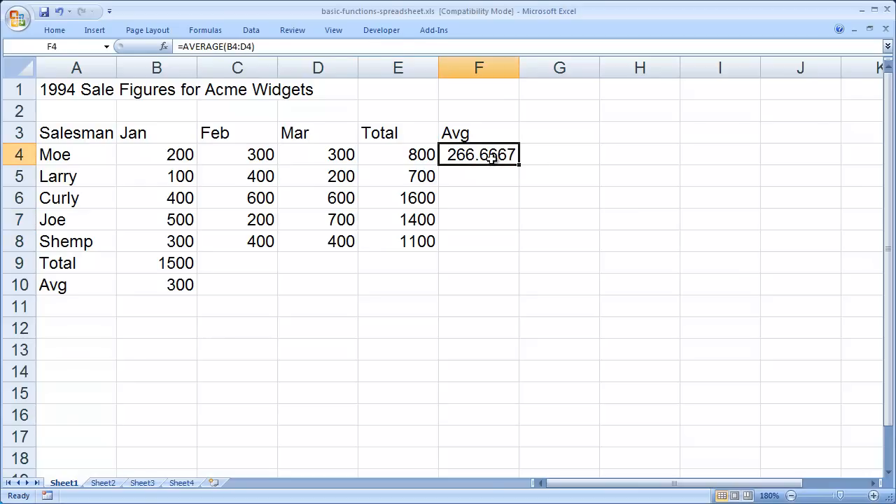
double_click(478, 154)
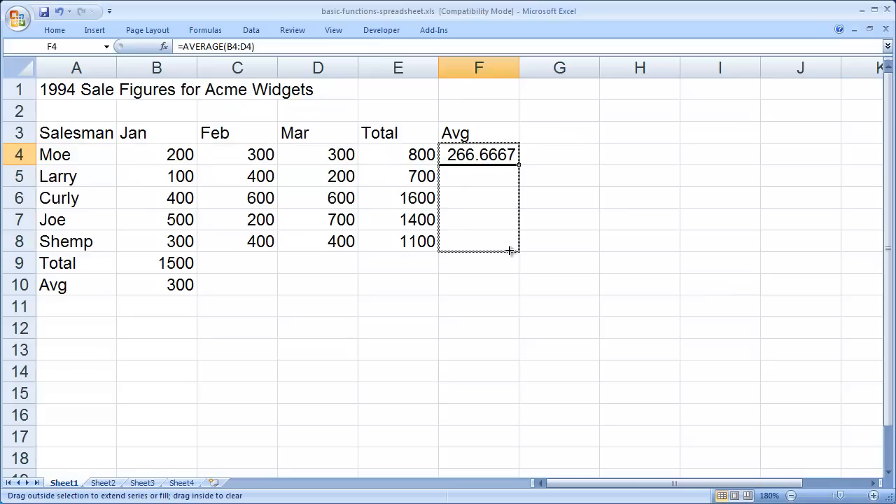
left_click_drag(480, 155, 479, 241)
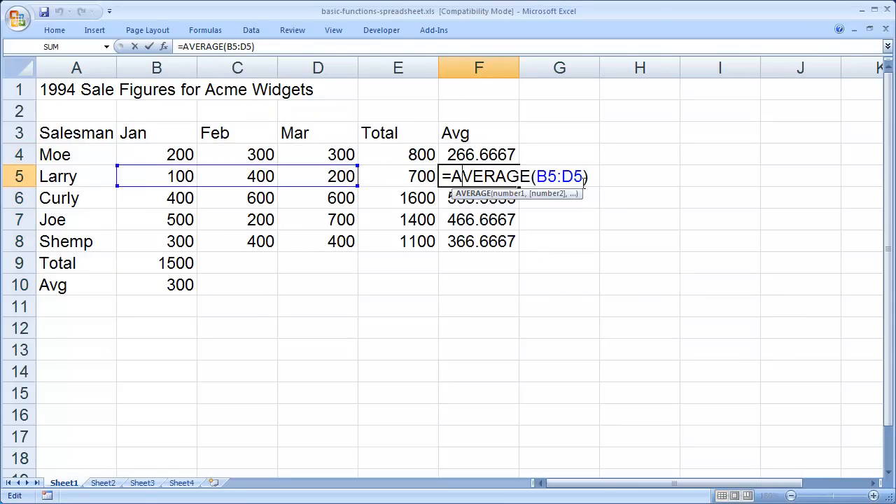
mouse_move(721, 259)
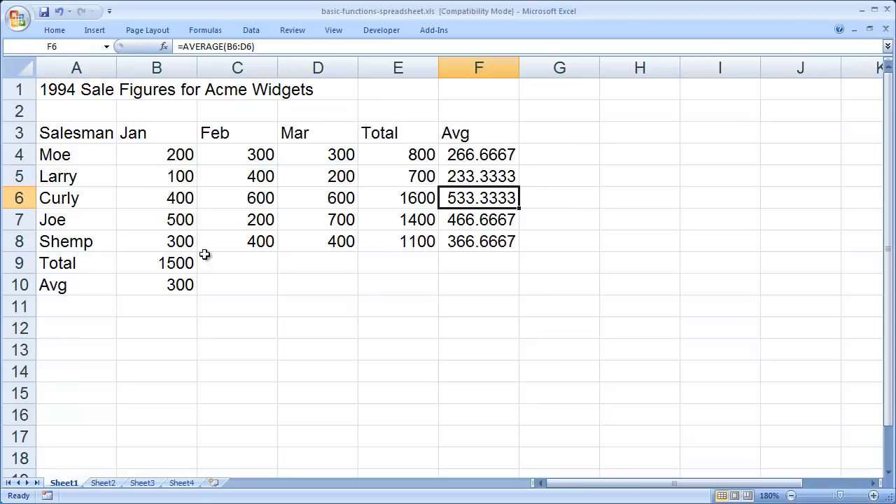
Fill January's total and average formulas across to February and March (1900, 2200; 380, 440)
left_click(156, 263)
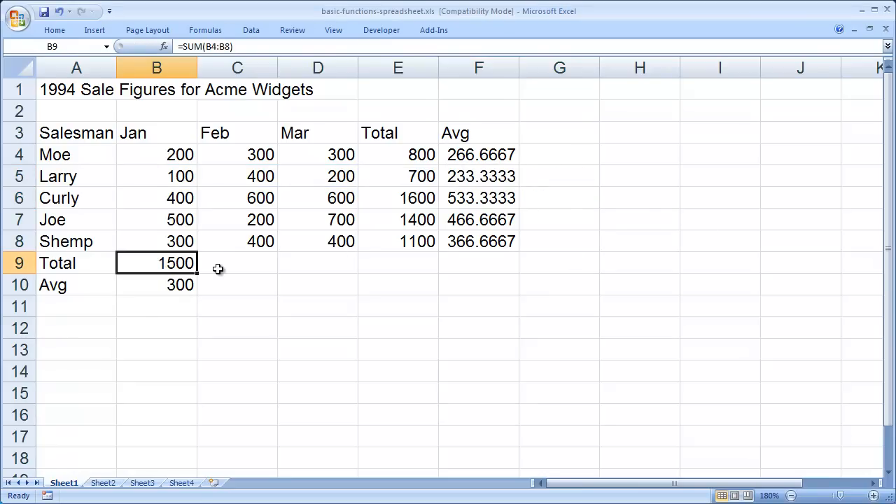
left_click_drag(197, 272, 350, 263)
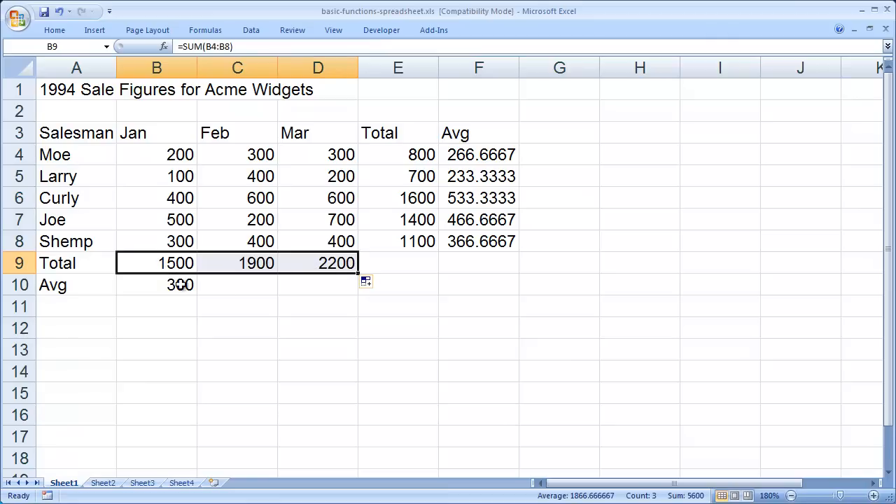
left_click(156, 284)
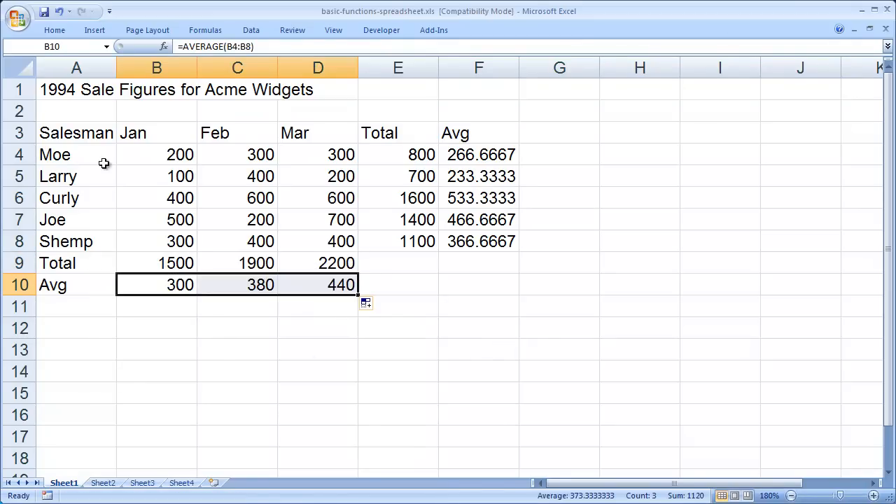
left_click(76, 89)
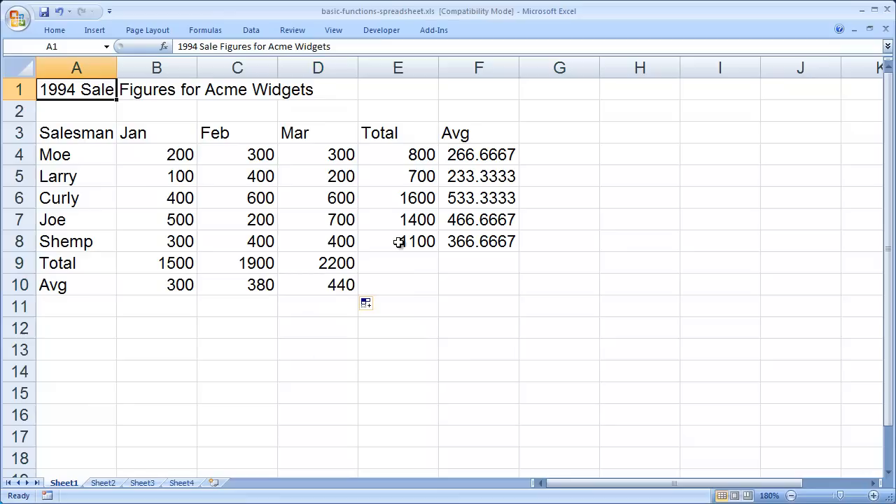